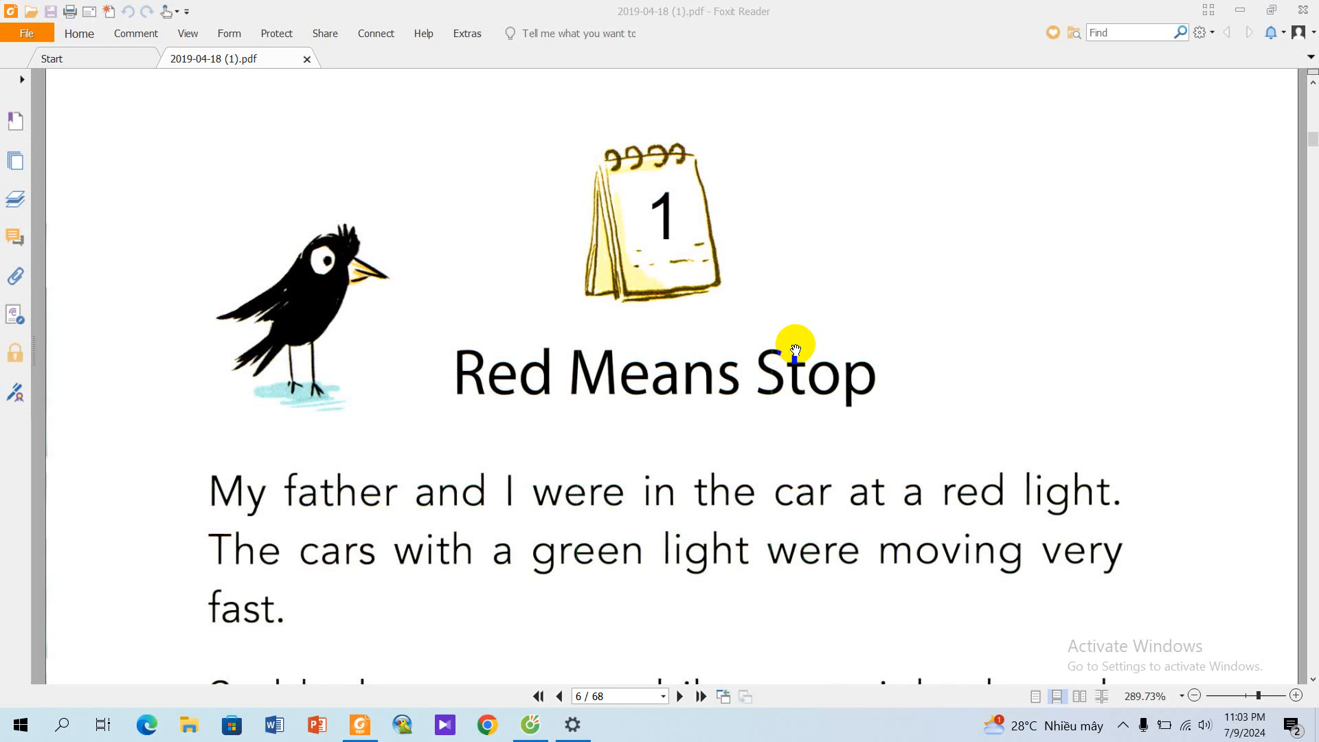
mouse_move(889, 401)
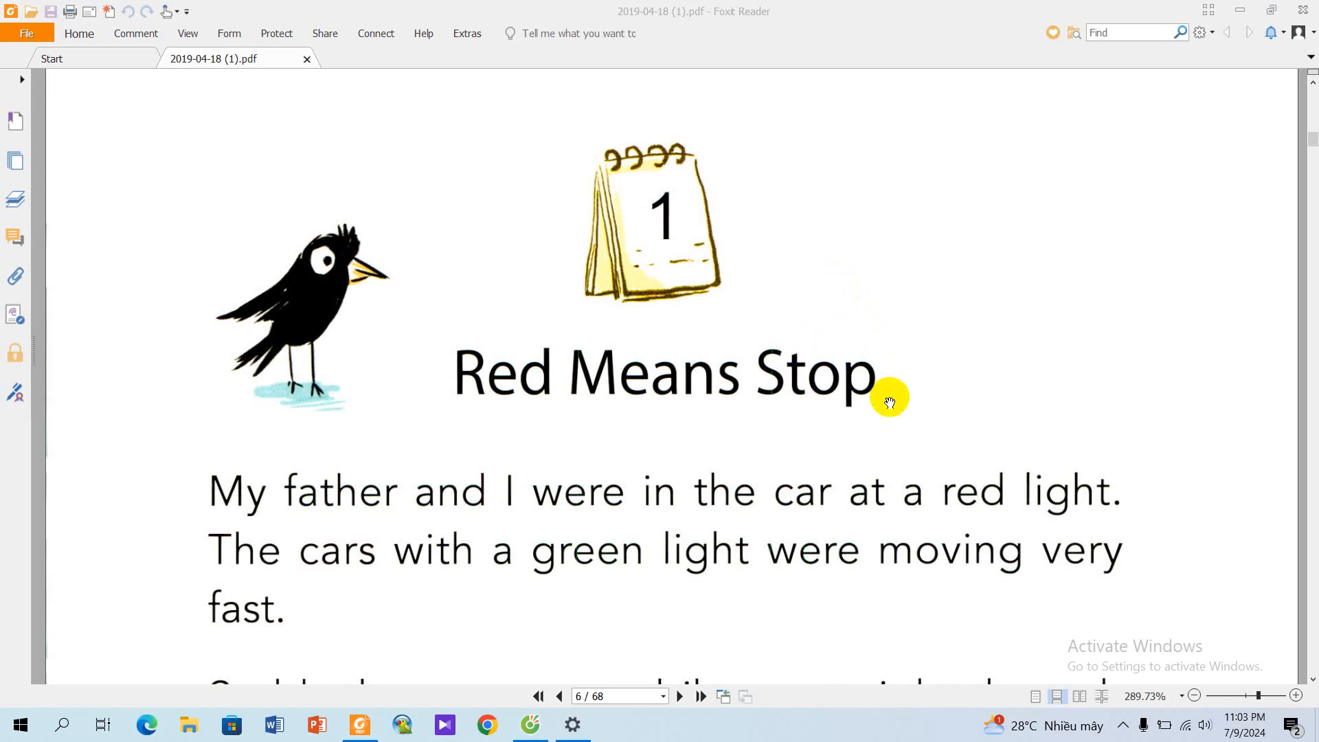
Step: Scroll through 'Red Means Stop' and its bicycle illustration on pages 6-7 to the story 2 title on page 8
scroll(down, 3)
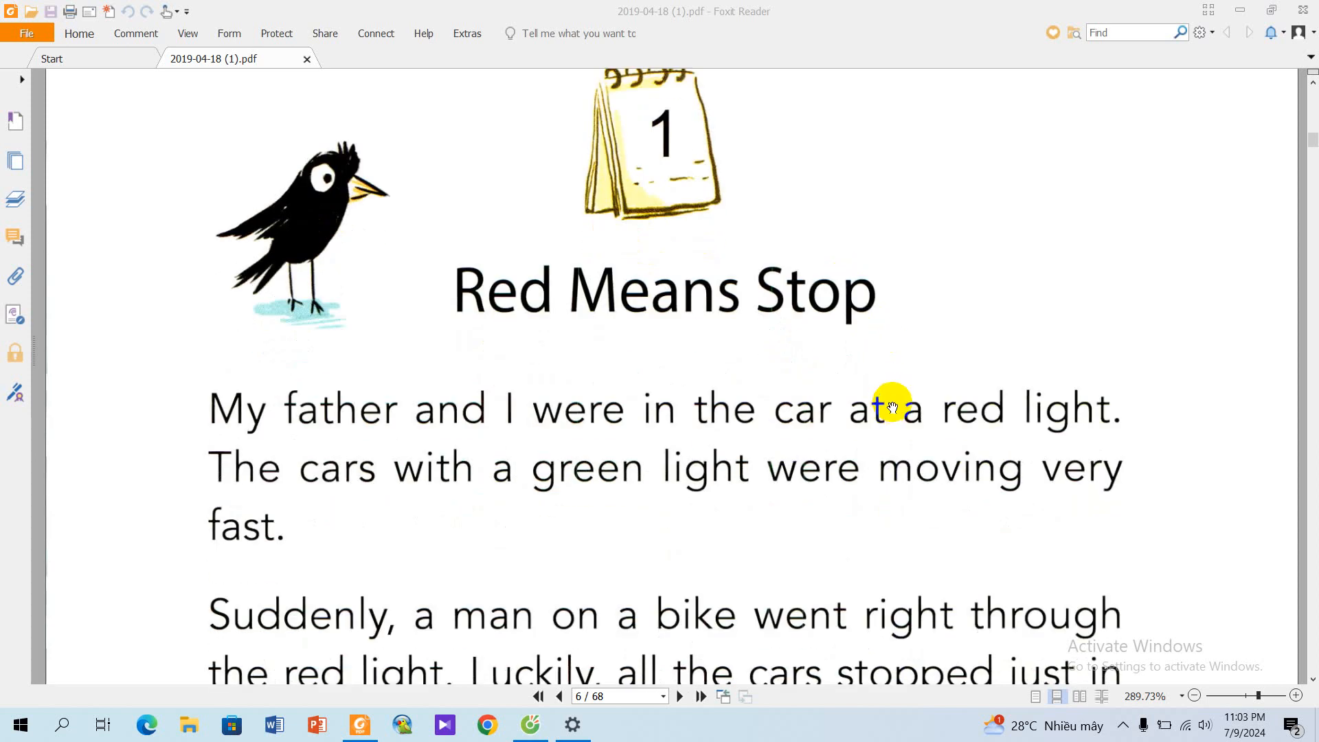
mouse_move(906, 396)
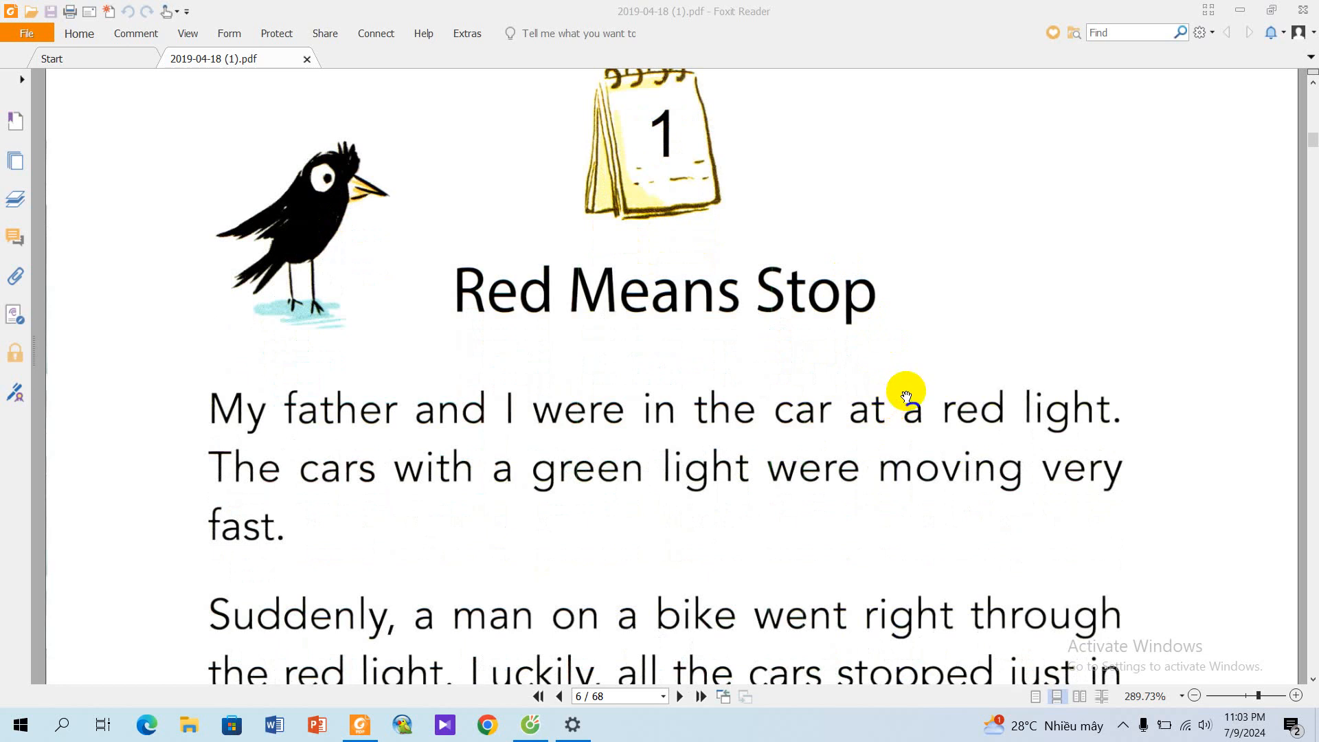
scroll(down, 3)
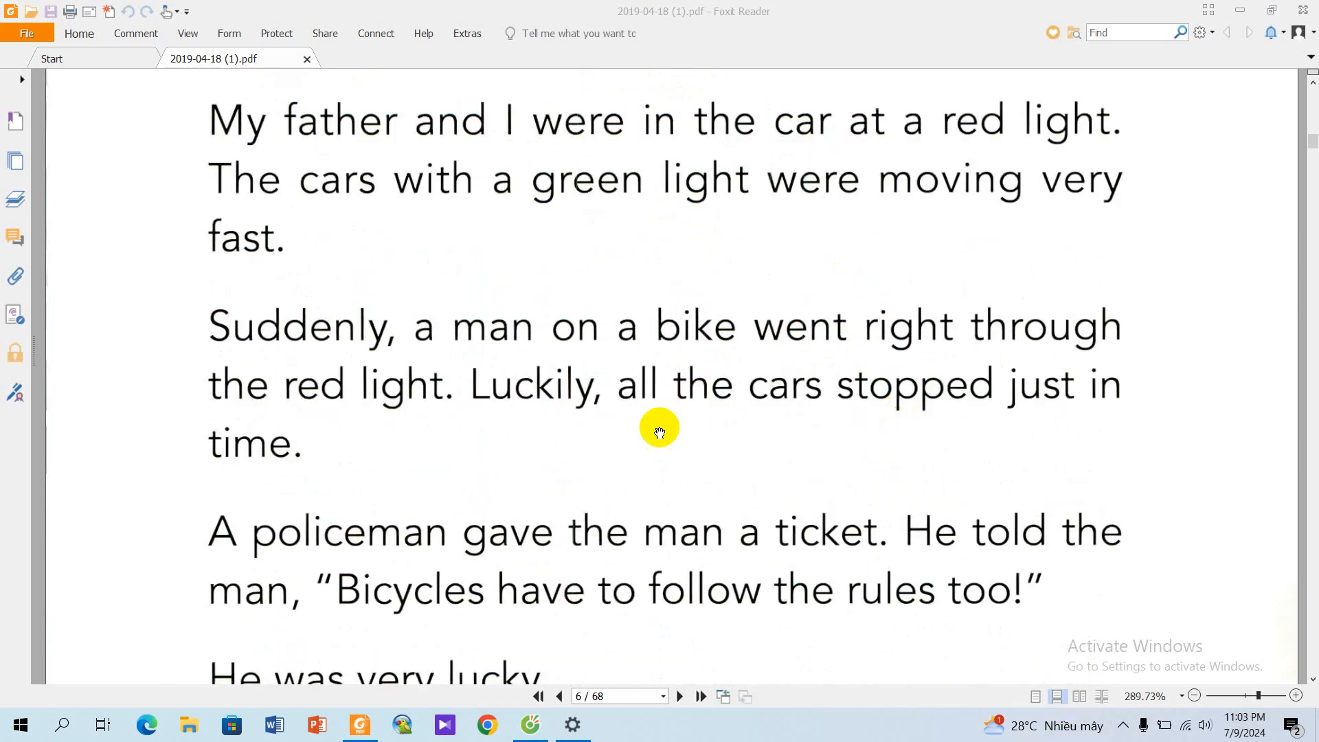
mouse_move(791, 605)
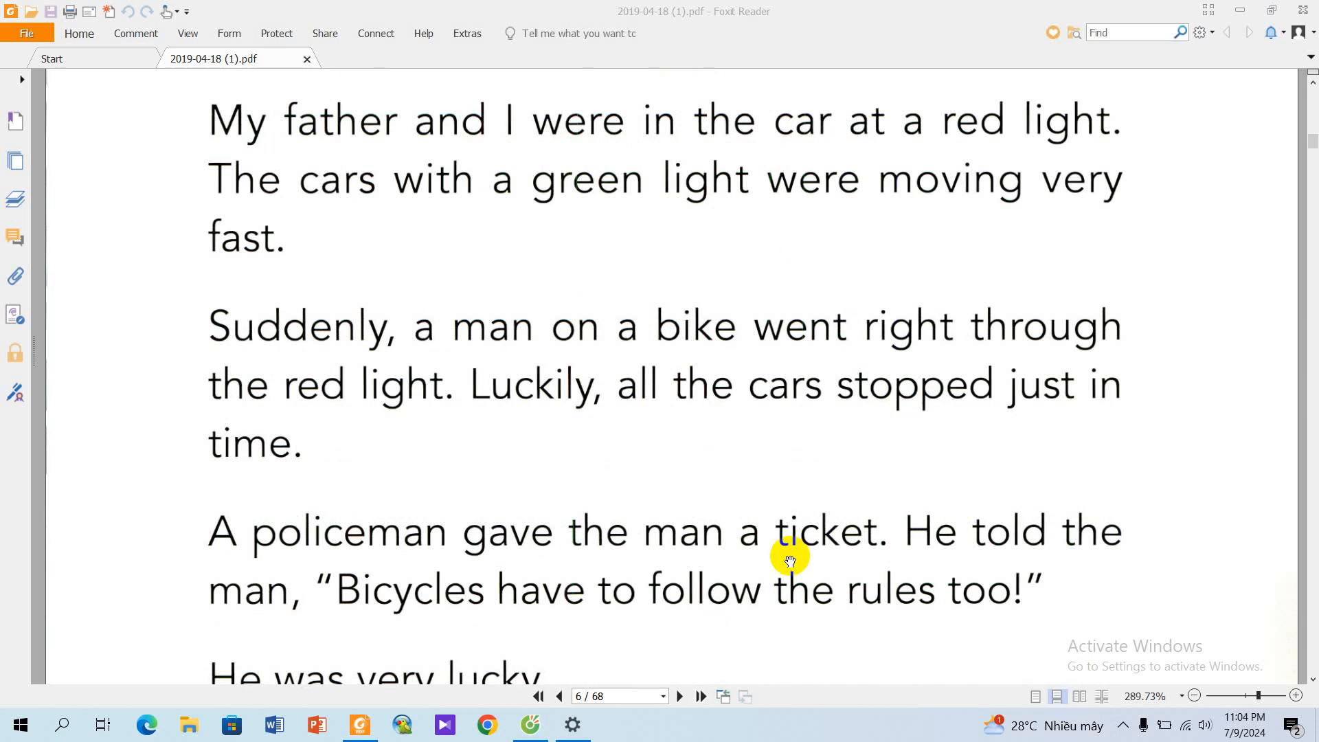
mouse_move(773, 558)
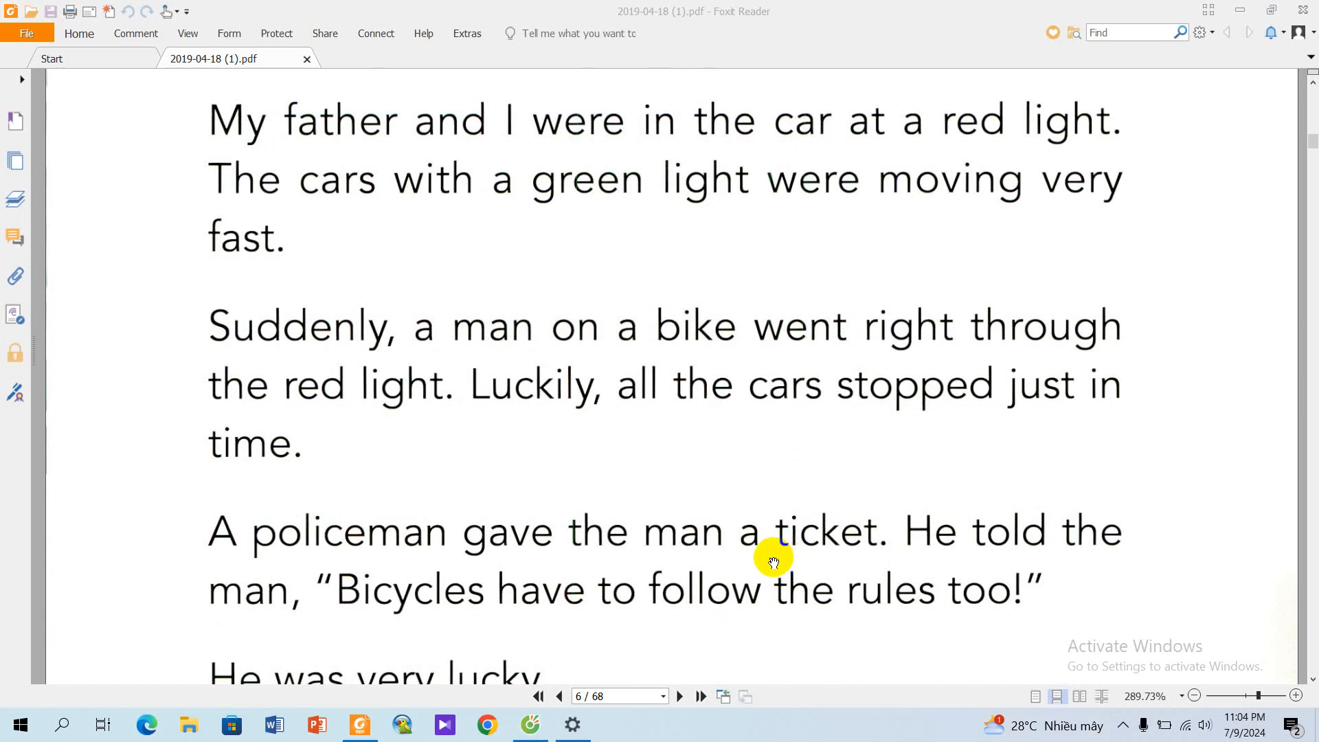
scroll(down, 3)
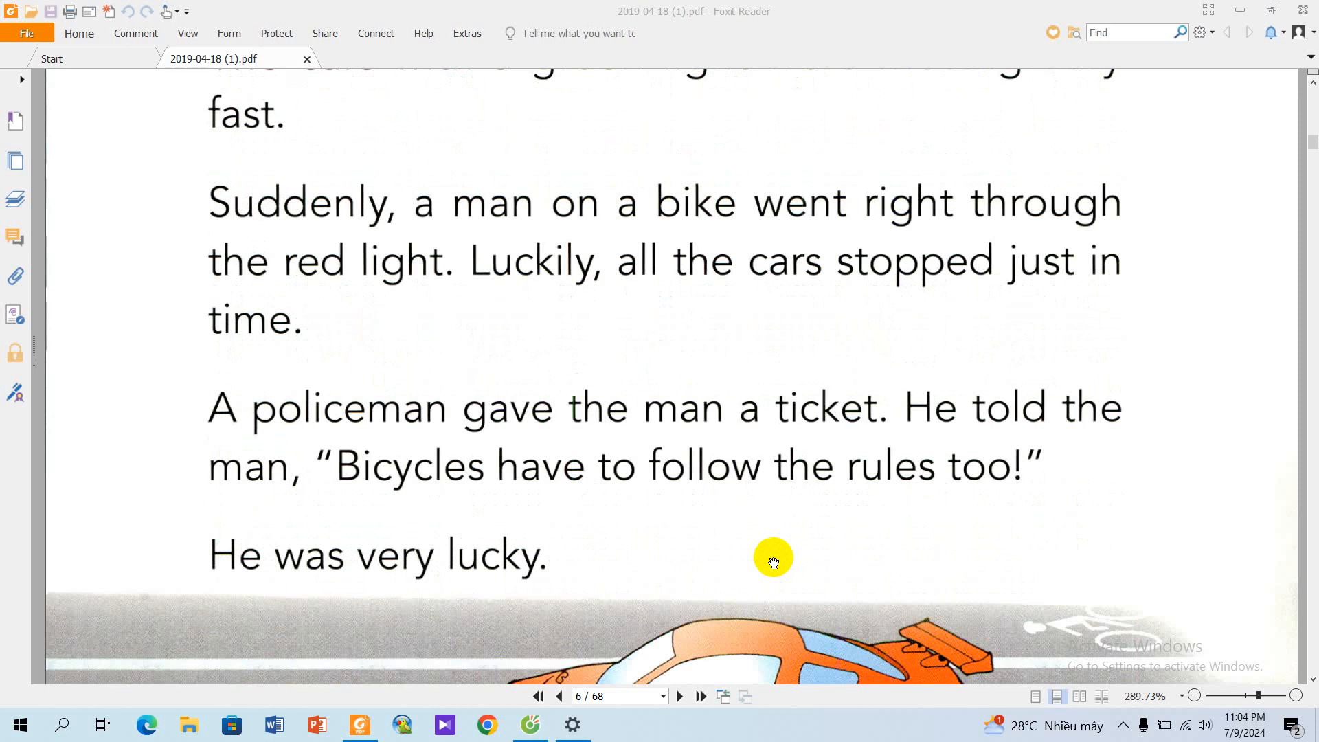
scroll(down, 3)
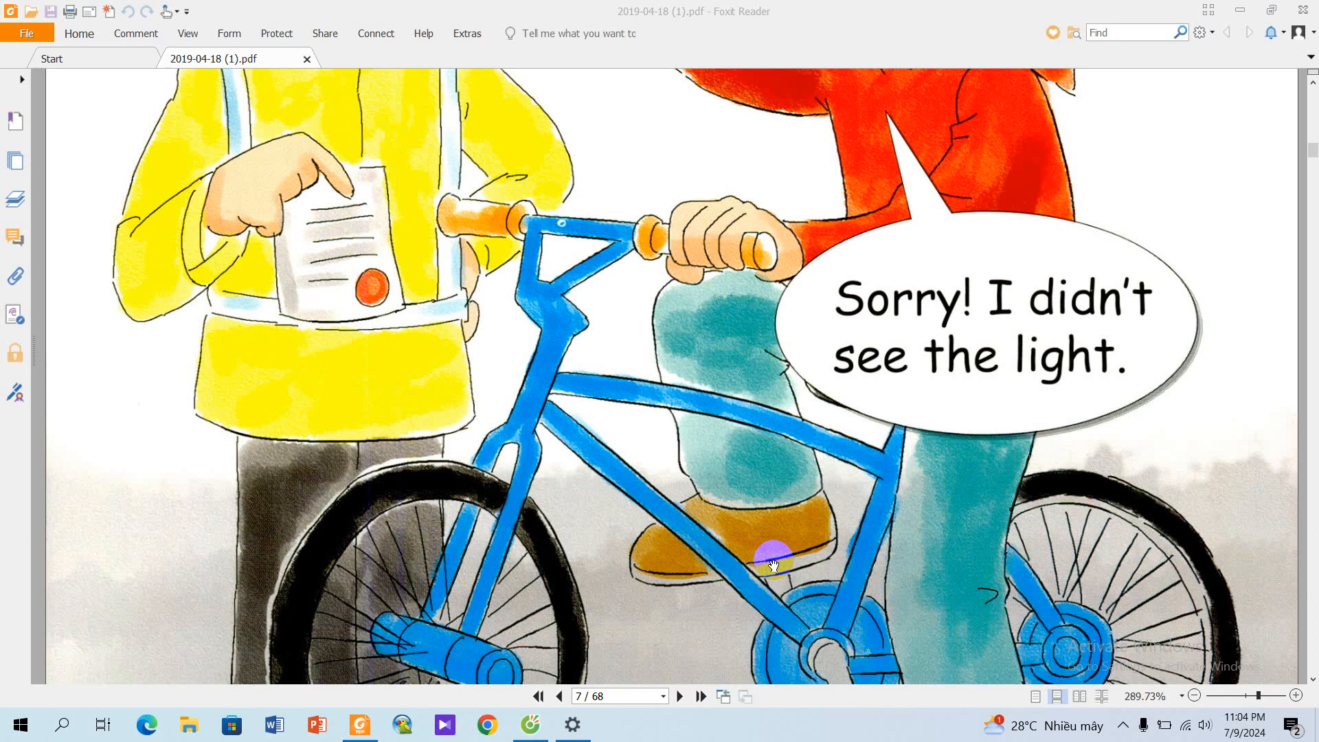
click(677, 695)
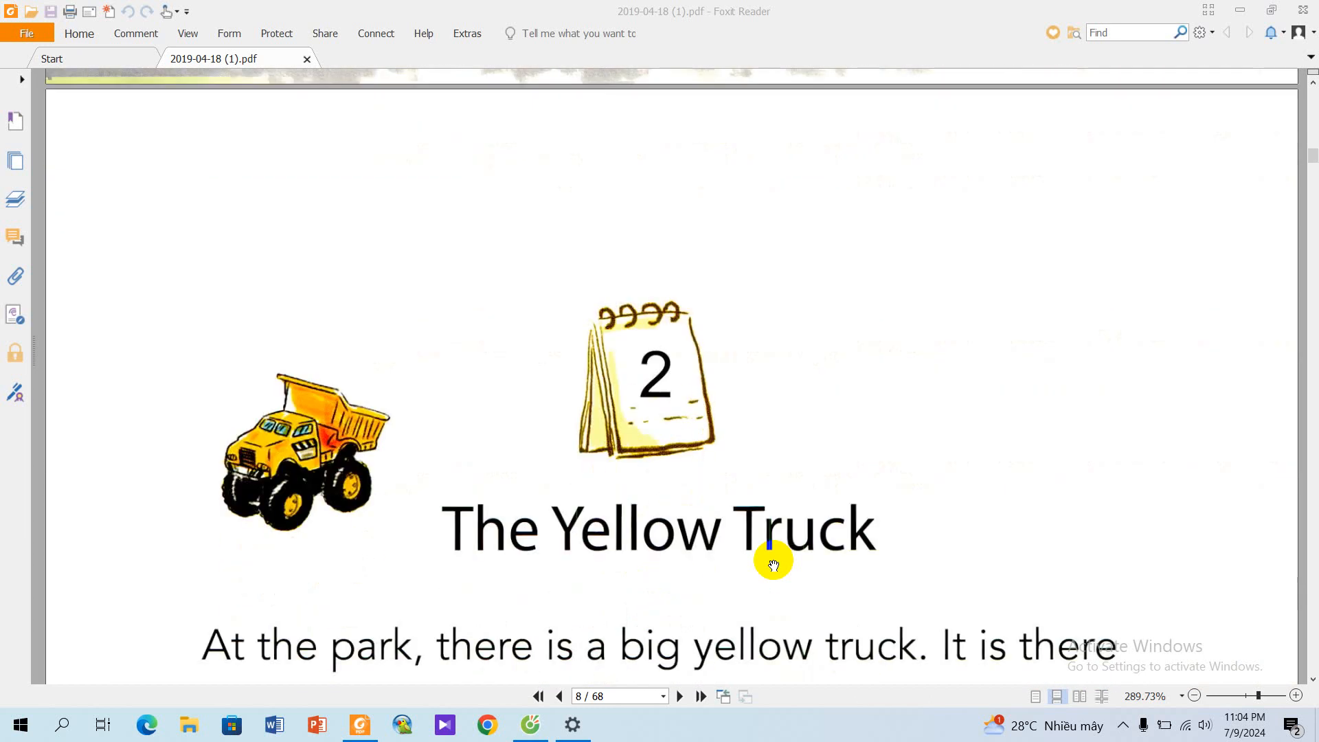
Step: Scroll through the text of 'The Yellow Truck' on page 8 to the playground illustration on page 9
scroll(down, 3)
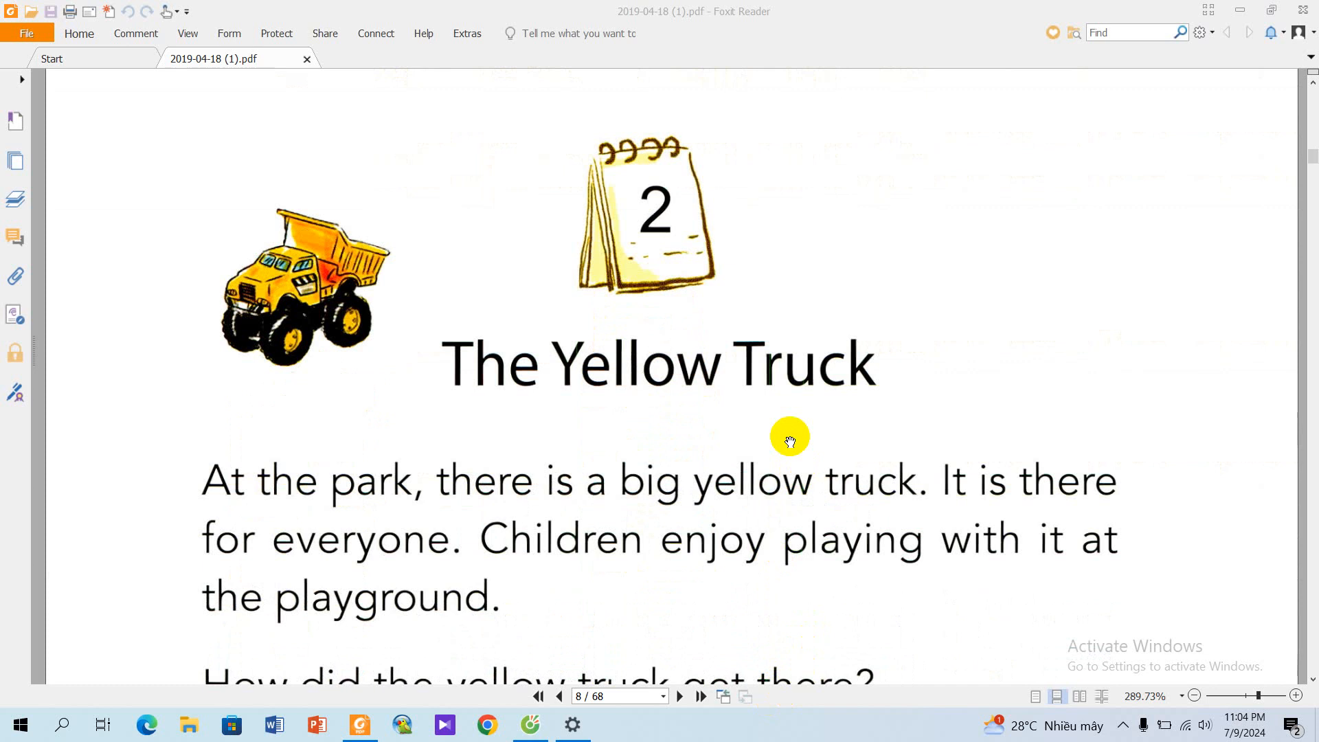
scroll(down, 3)
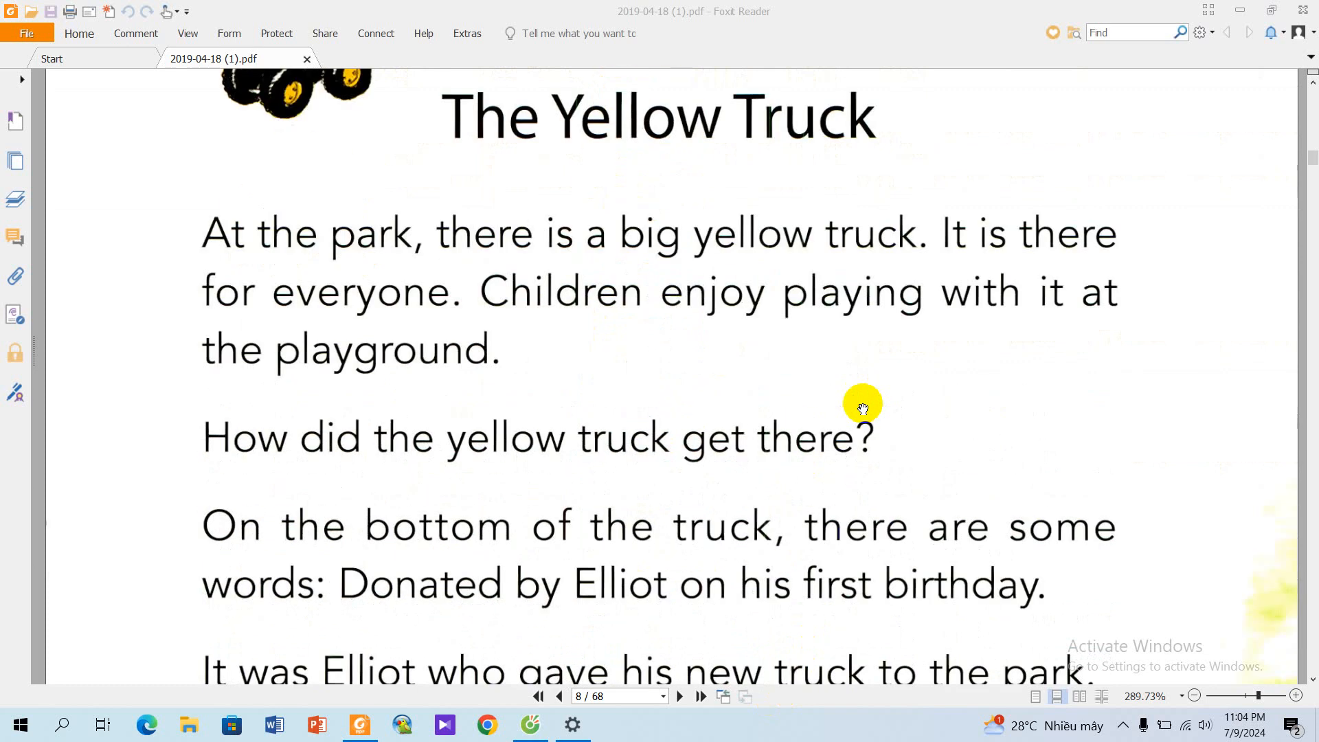
scroll(down, 3)
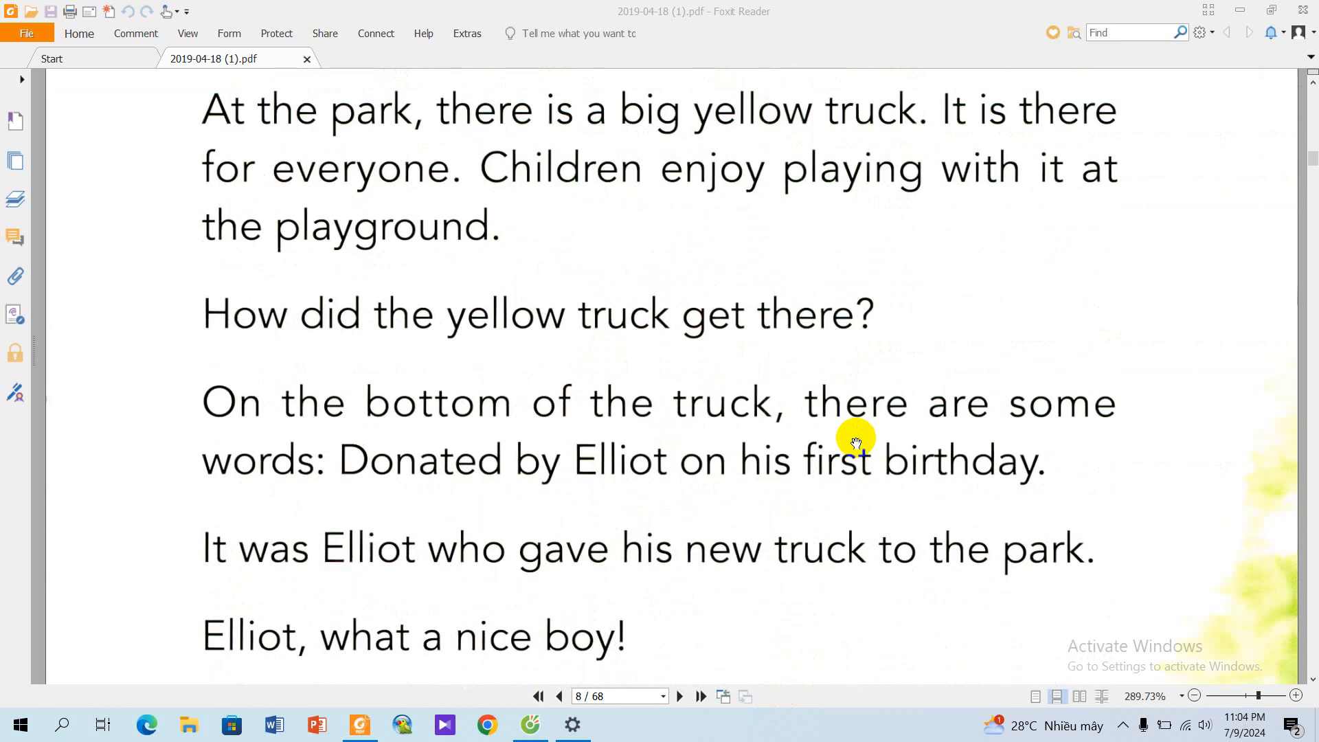
mouse_move(853, 437)
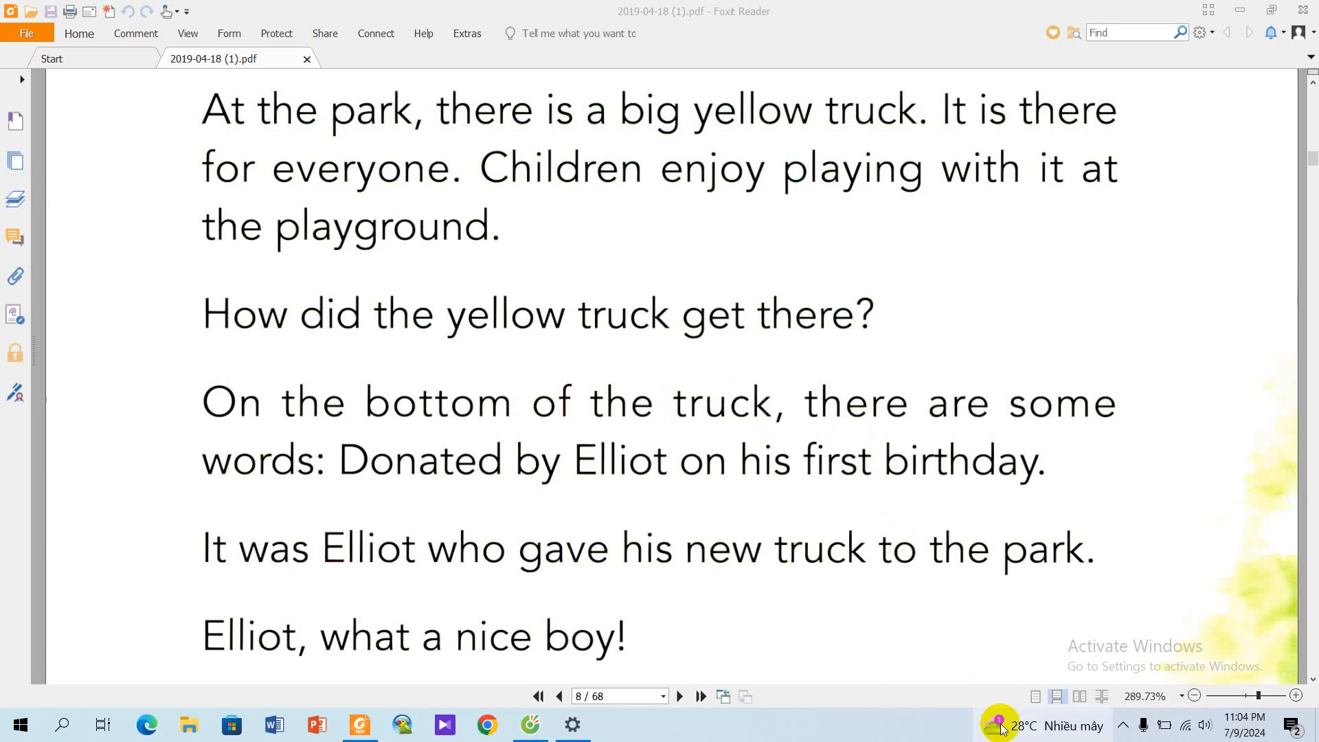
mouse_move(900, 605)
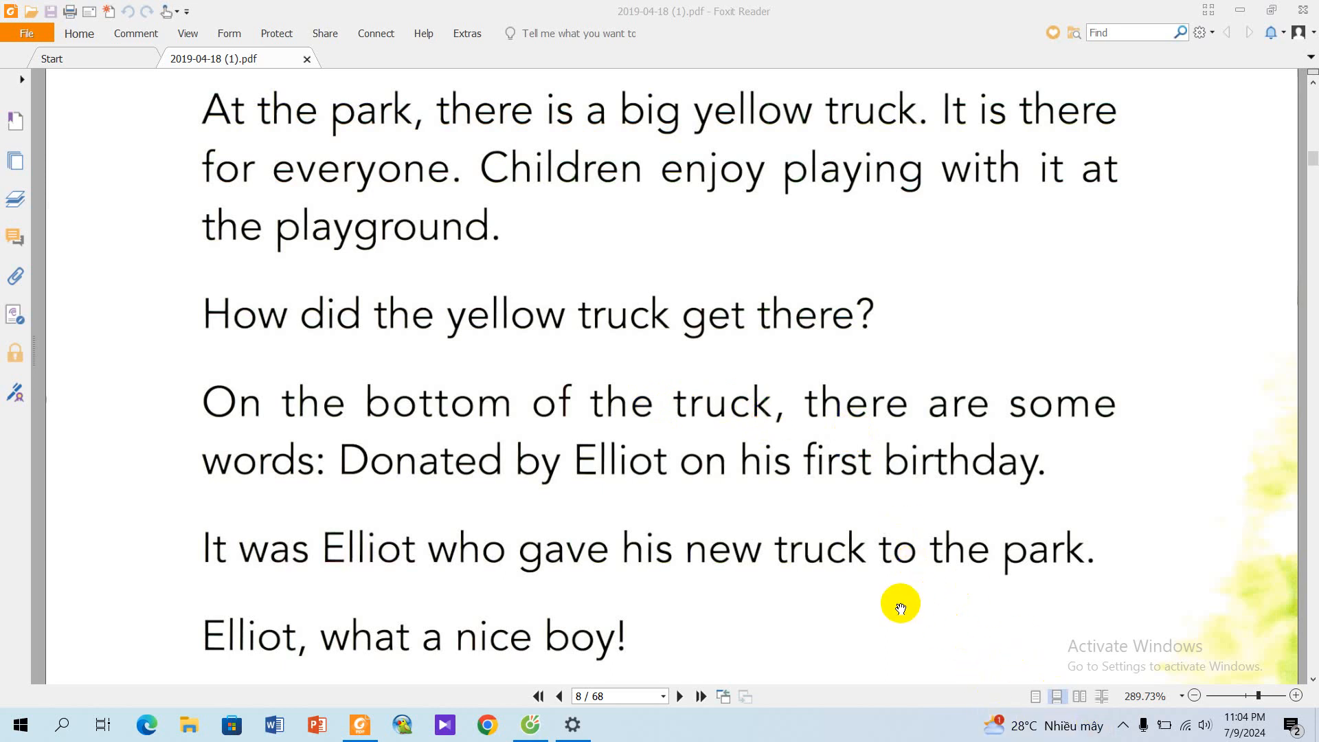
mouse_move(877, 570)
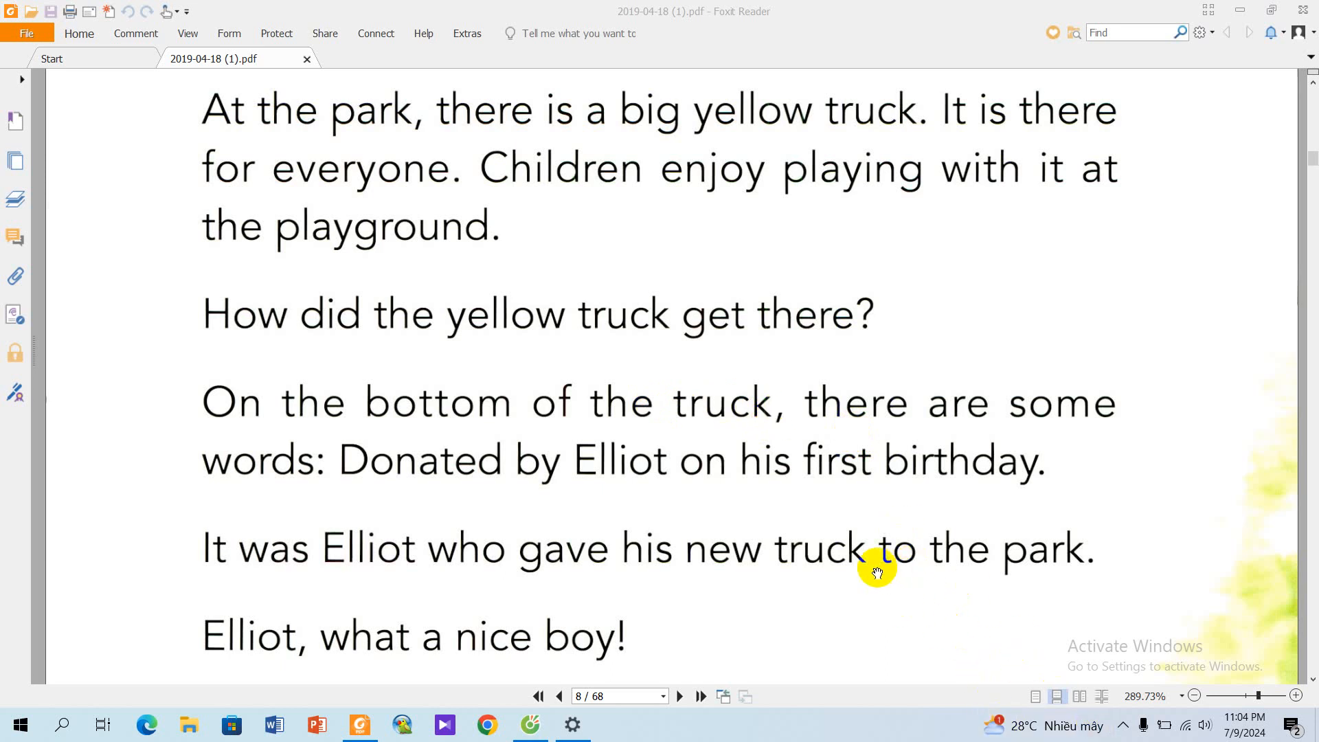
mouse_move(729, 580)
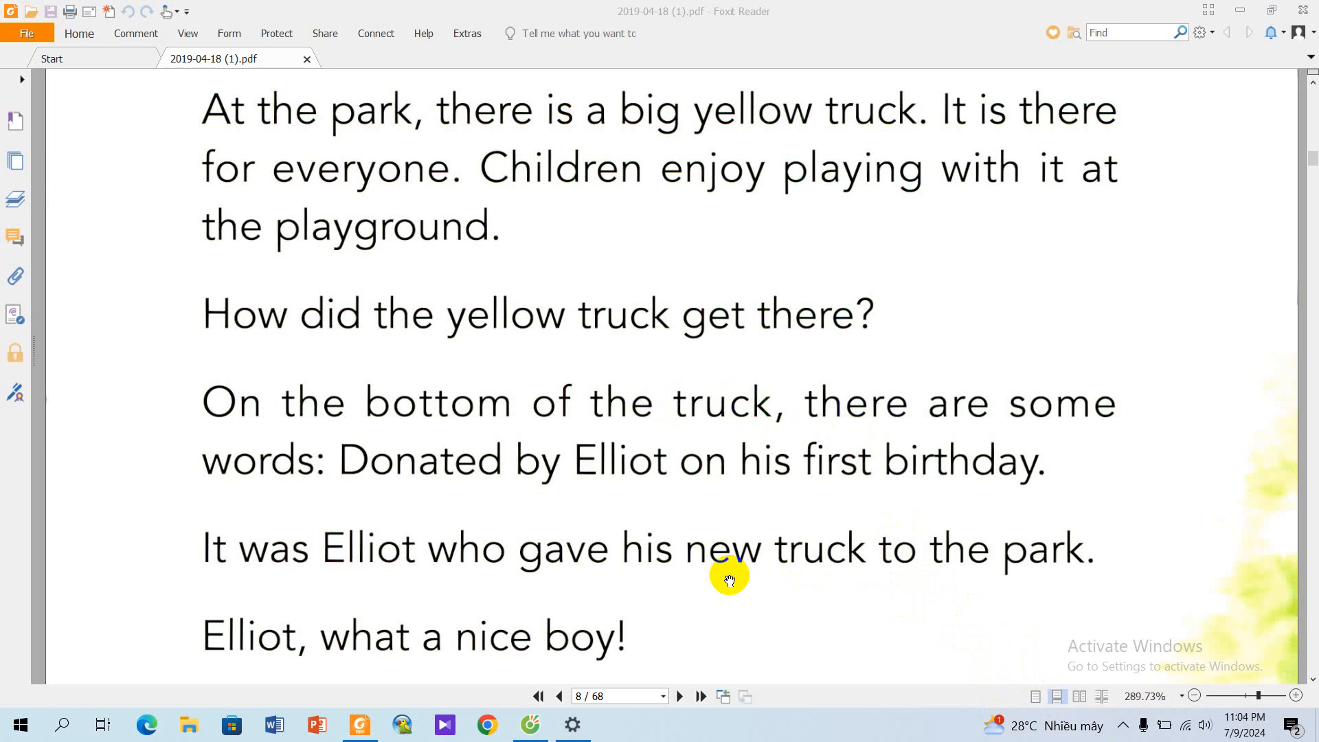
scroll(down, 3)
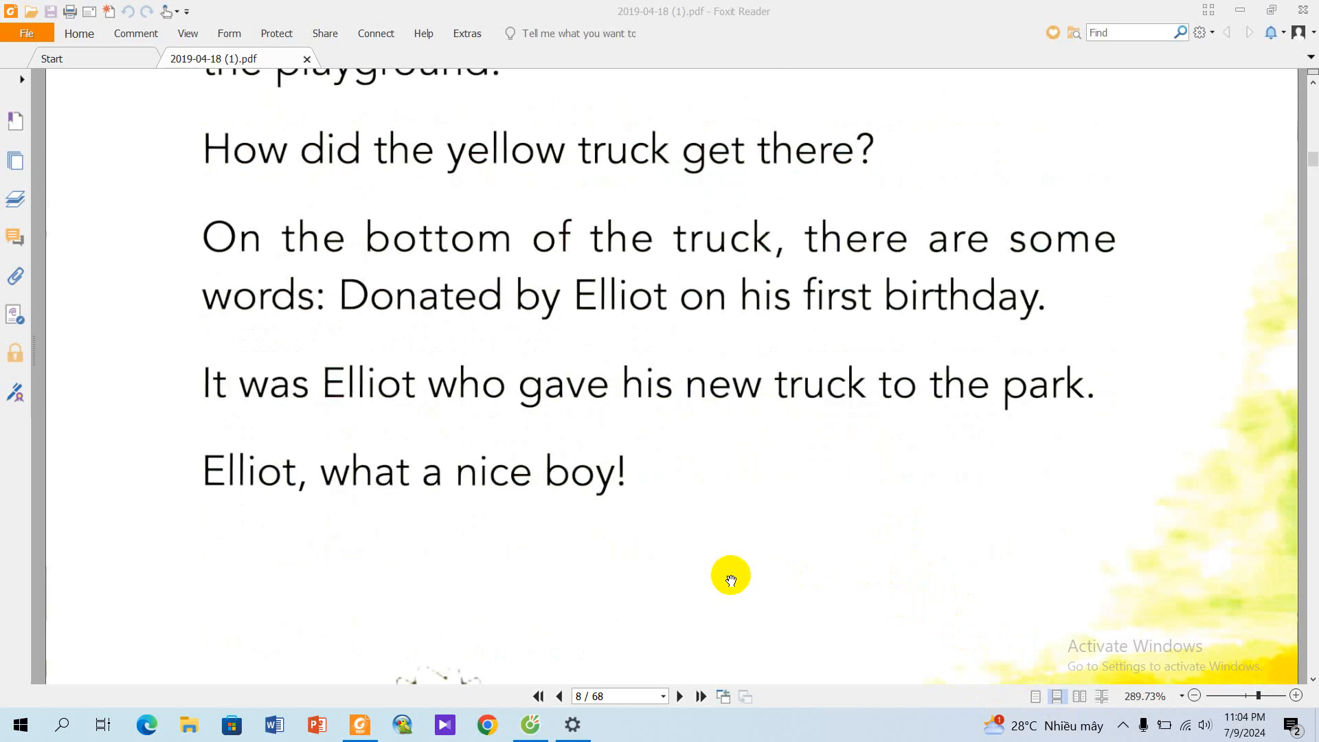
click(677, 696)
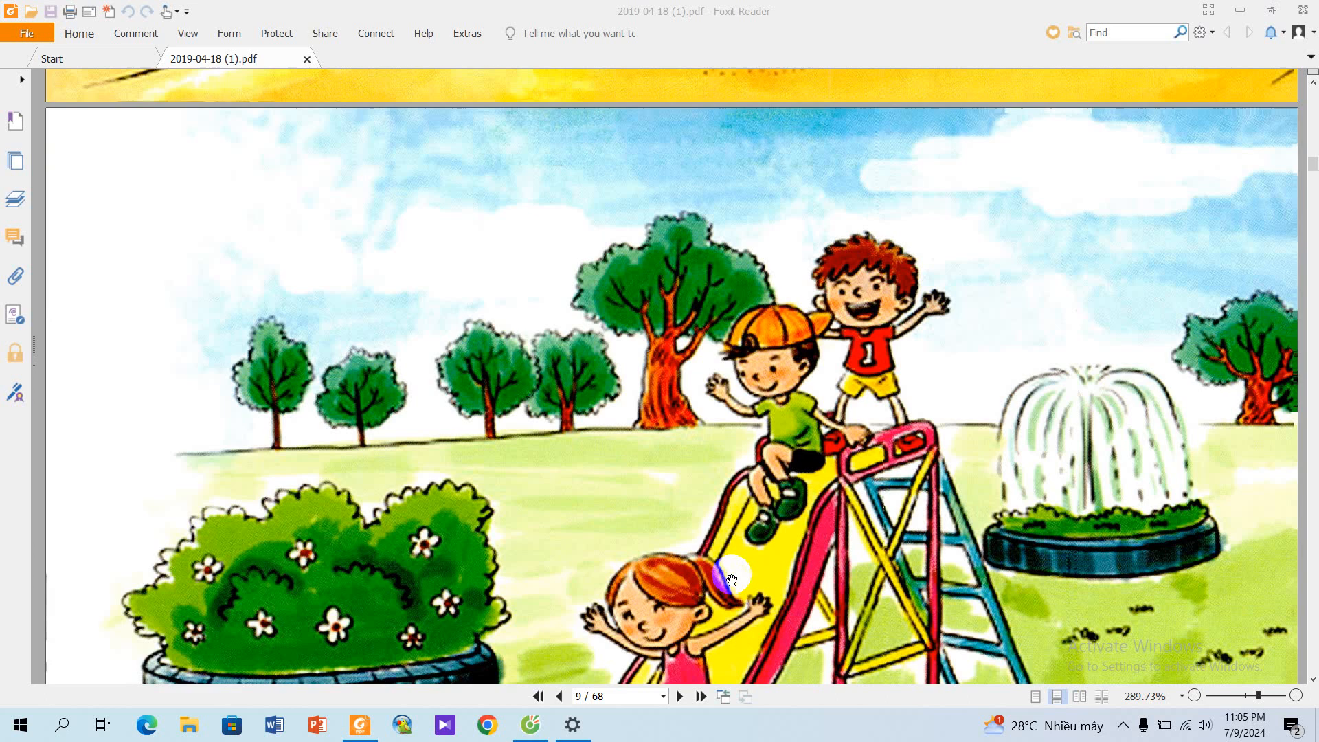
scroll(down, 3)
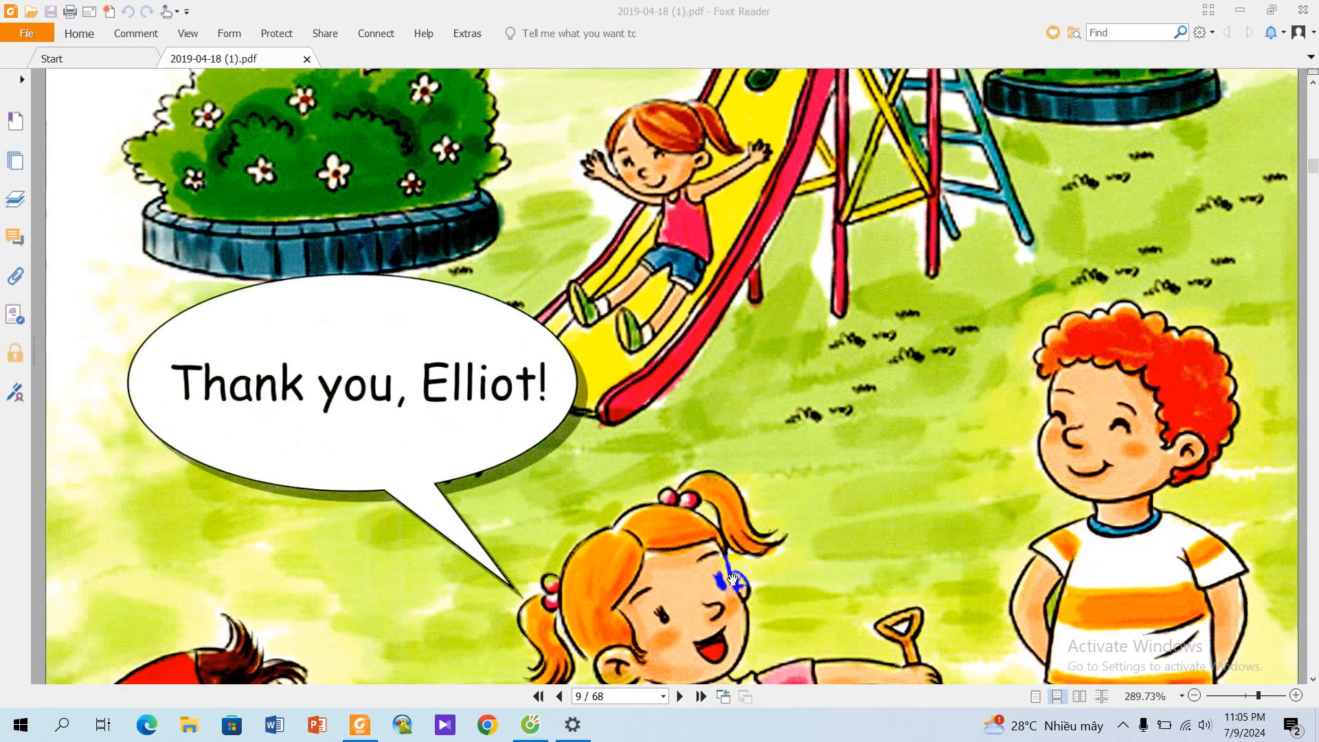